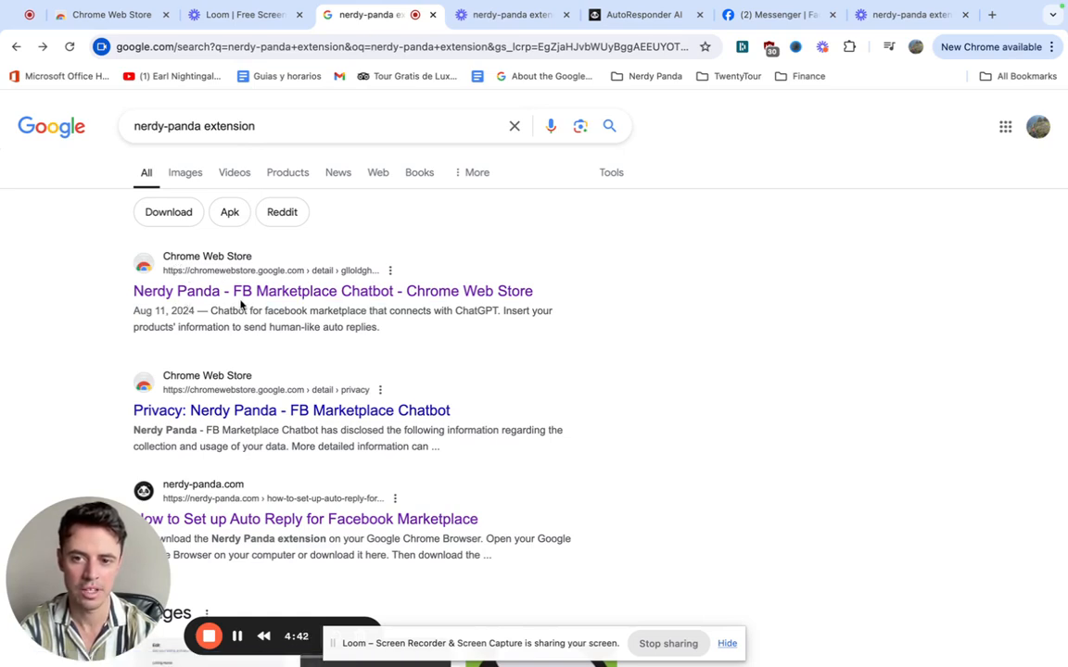
{"action": "mouse_move", "coordinate": [405, 291]}
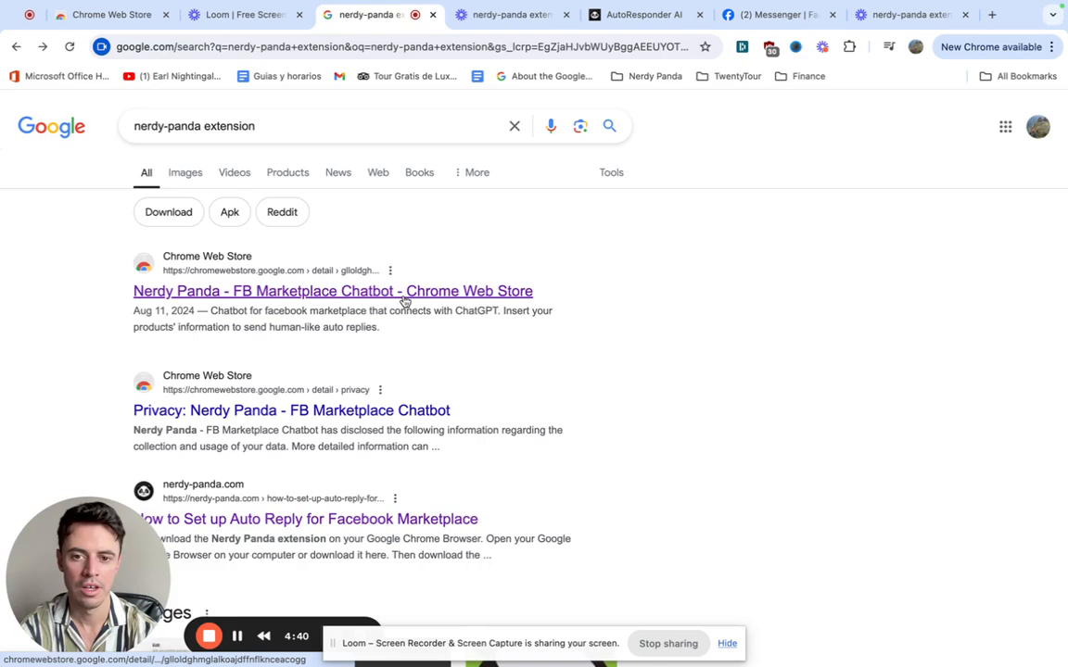
Install the Nerdy Panda - FB Marketplace Chatbot extension from its Chrome Web Store listing
{"action": "left_click", "coordinate": [332, 291]}
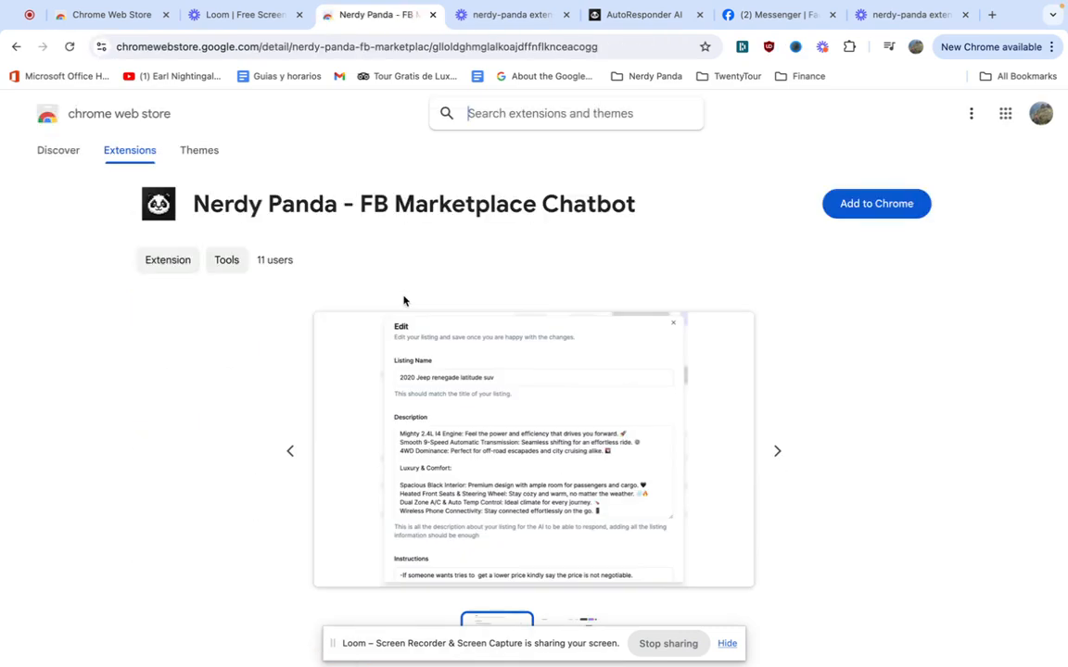
{"action": "mouse_move", "coordinate": [875, 222]}
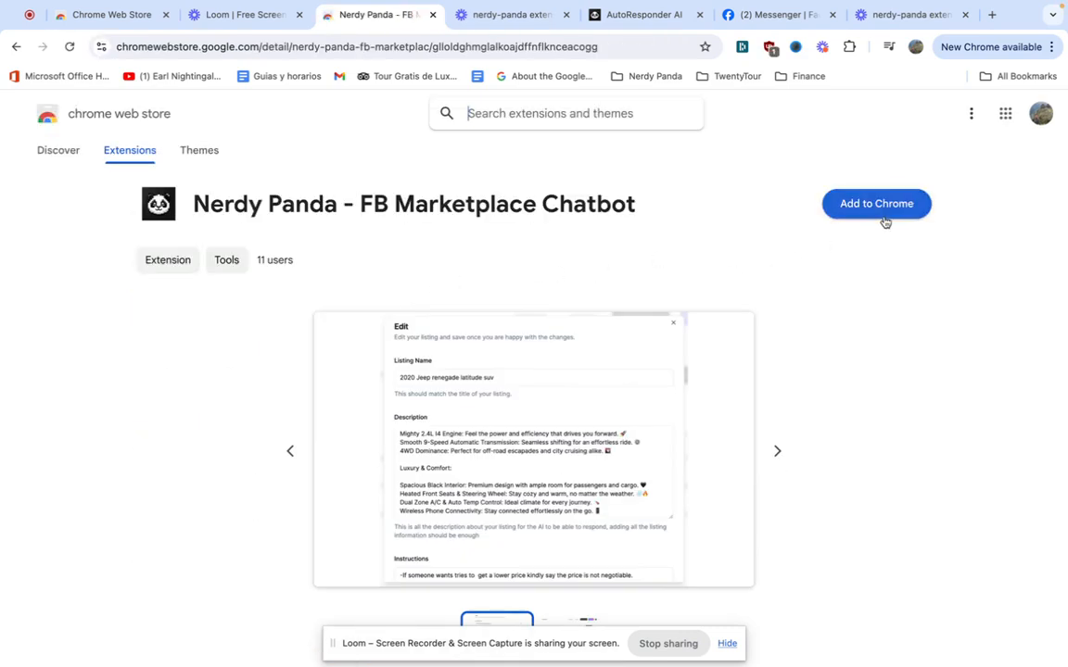
{"action": "left_click", "coordinate": [875, 203]}
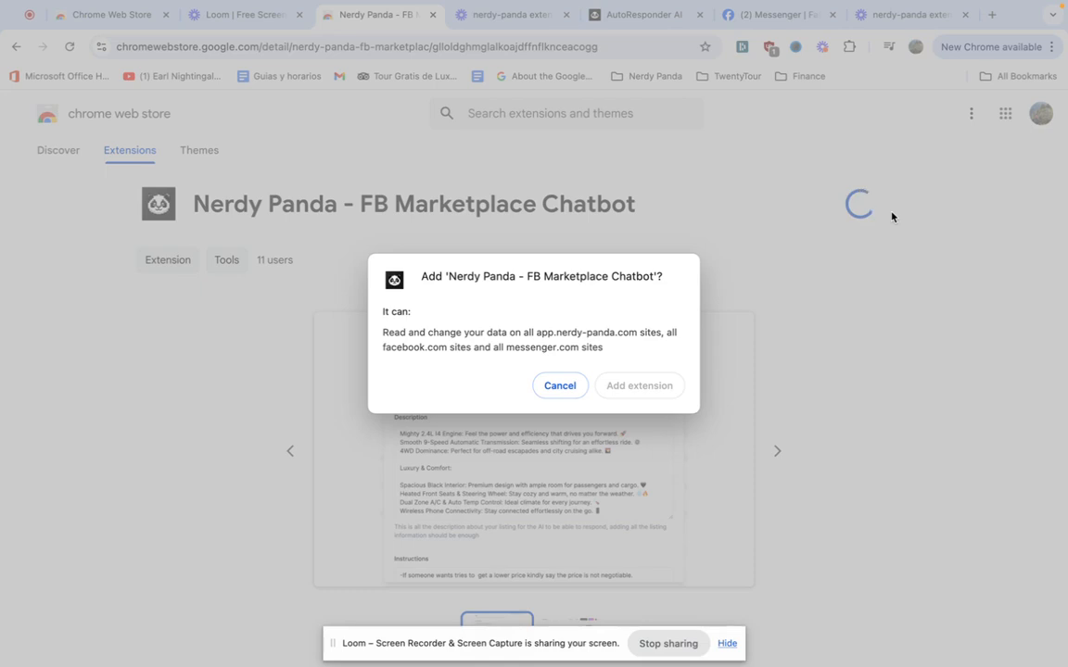
{"action": "mouse_move", "coordinate": [639, 386]}
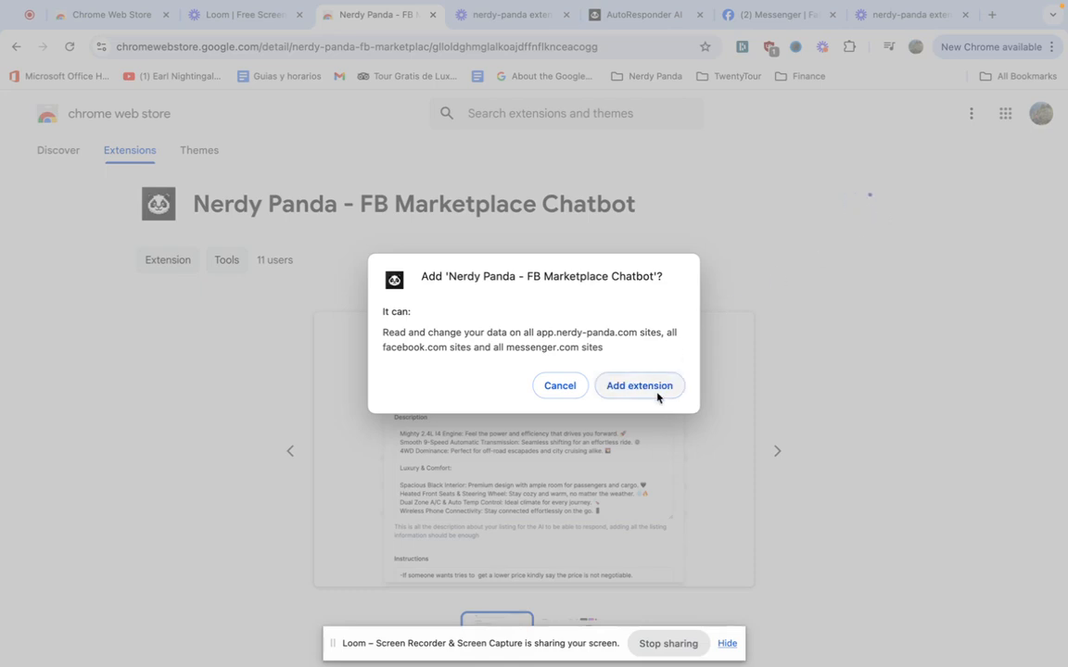
{"action": "left_click", "coordinate": [638, 386]}
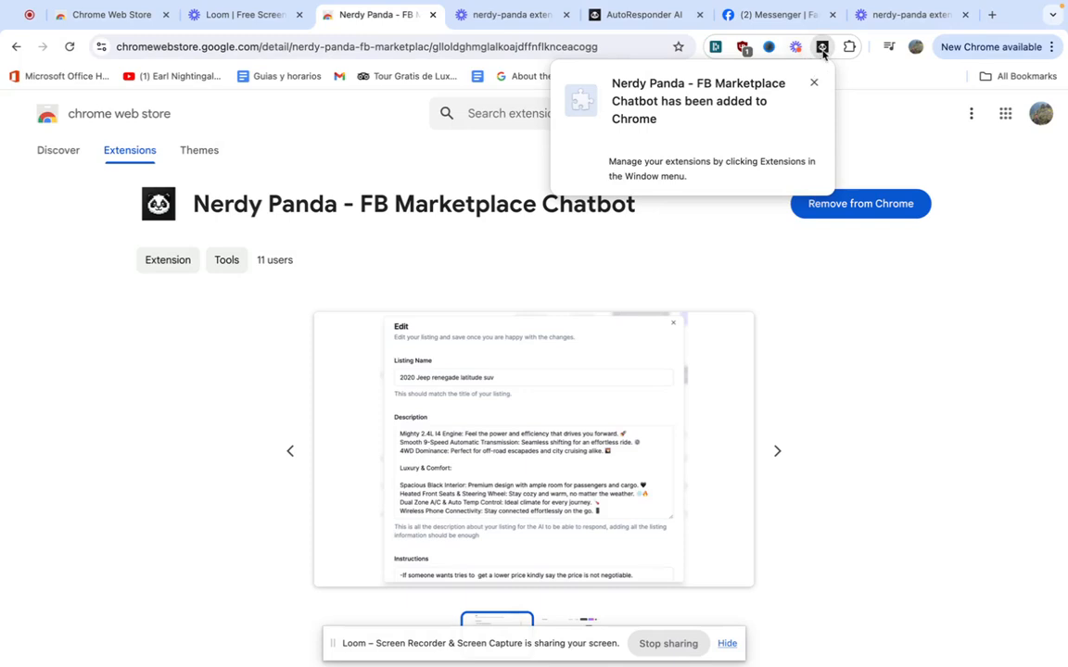
{"action": "mouse_move", "coordinate": [814, 84]}
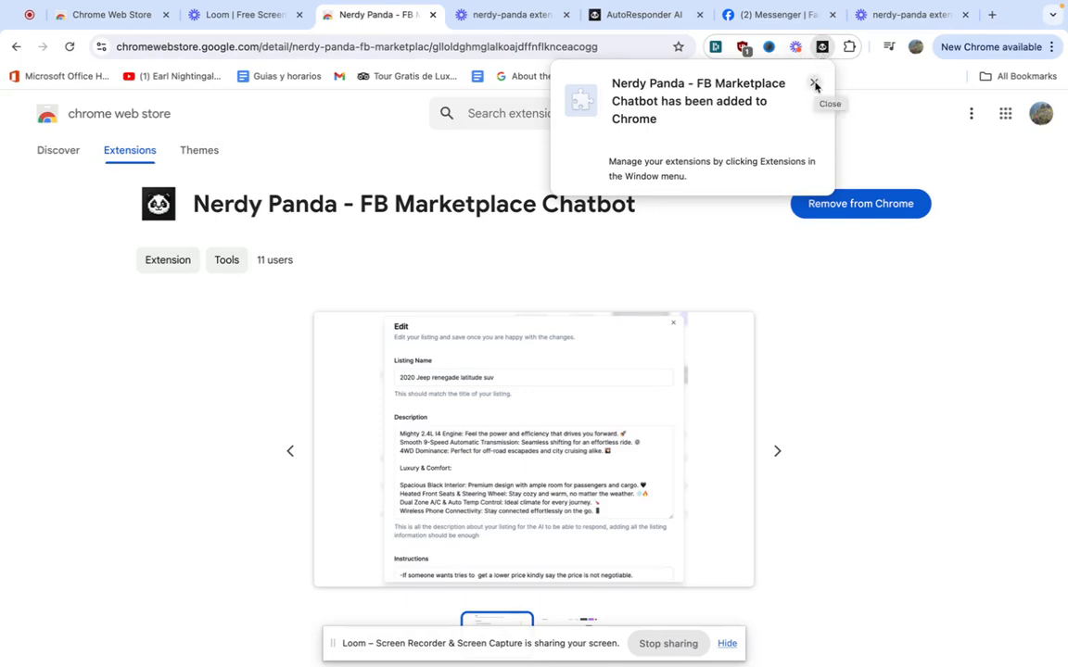
Dismiss the extension-added notice and open the Extensions menu to pin Nerdy Panda
{"action": "left_click", "coordinate": [828, 102]}
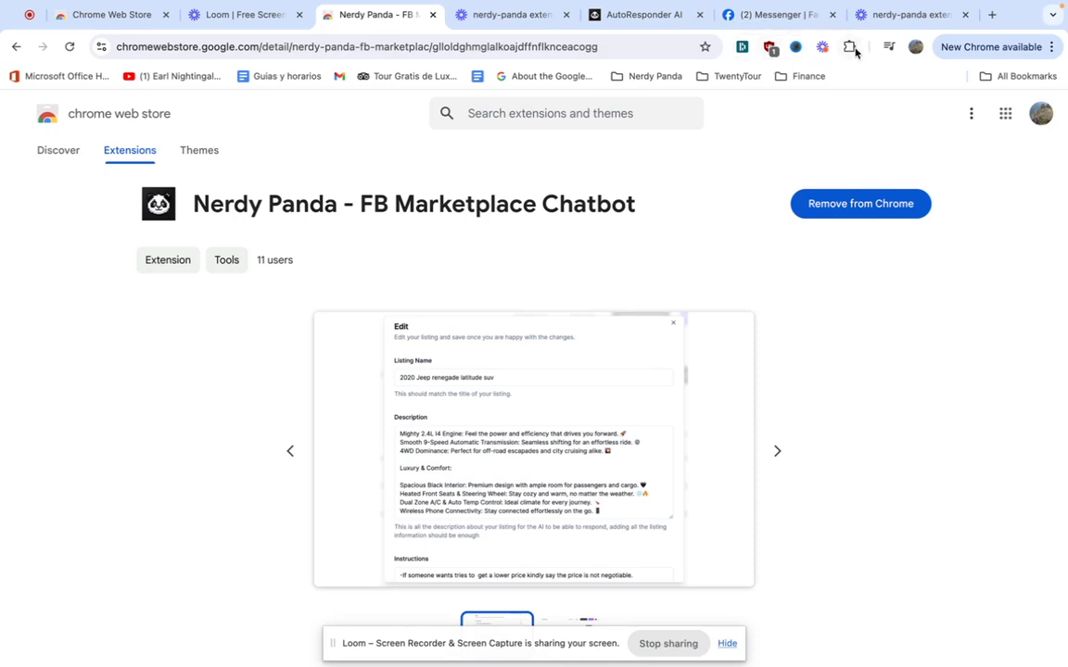
{"action": "mouse_move", "coordinate": [849, 47]}
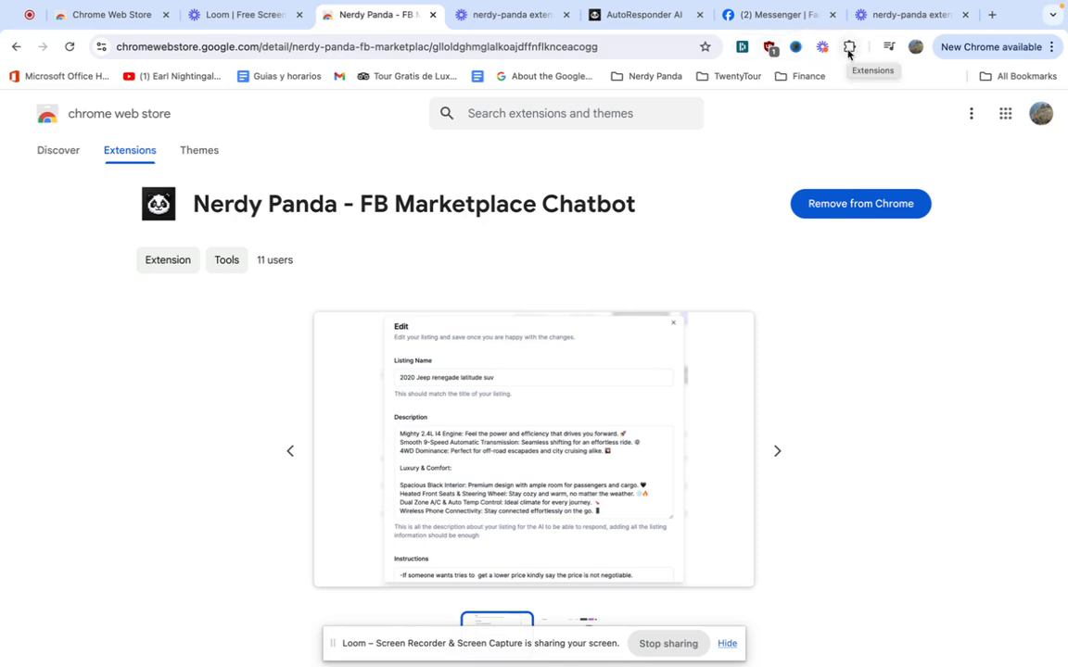
{"action": "mouse_move", "coordinate": [849, 47]}
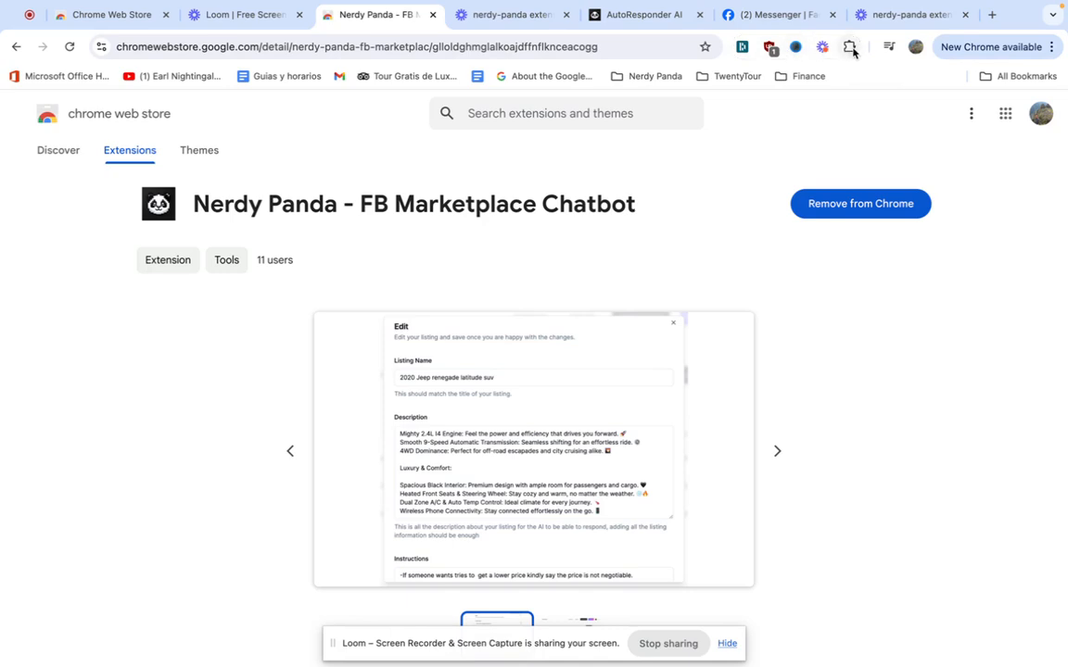
{"action": "left_click", "coordinate": [848, 47]}
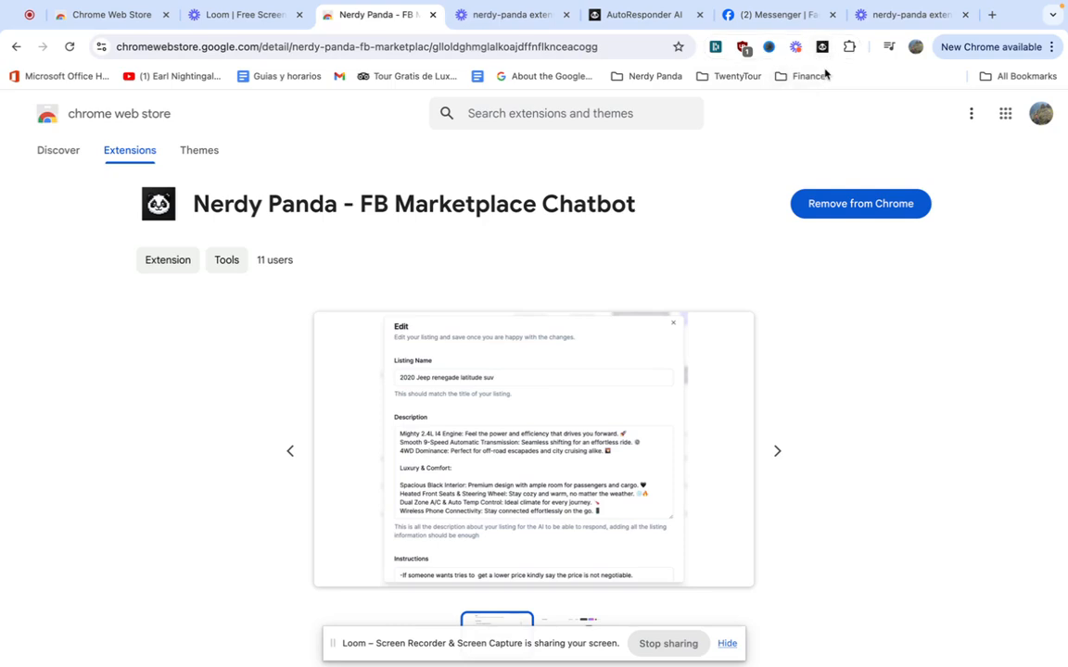
{"action": "mouse_move", "coordinate": [805, 76]}
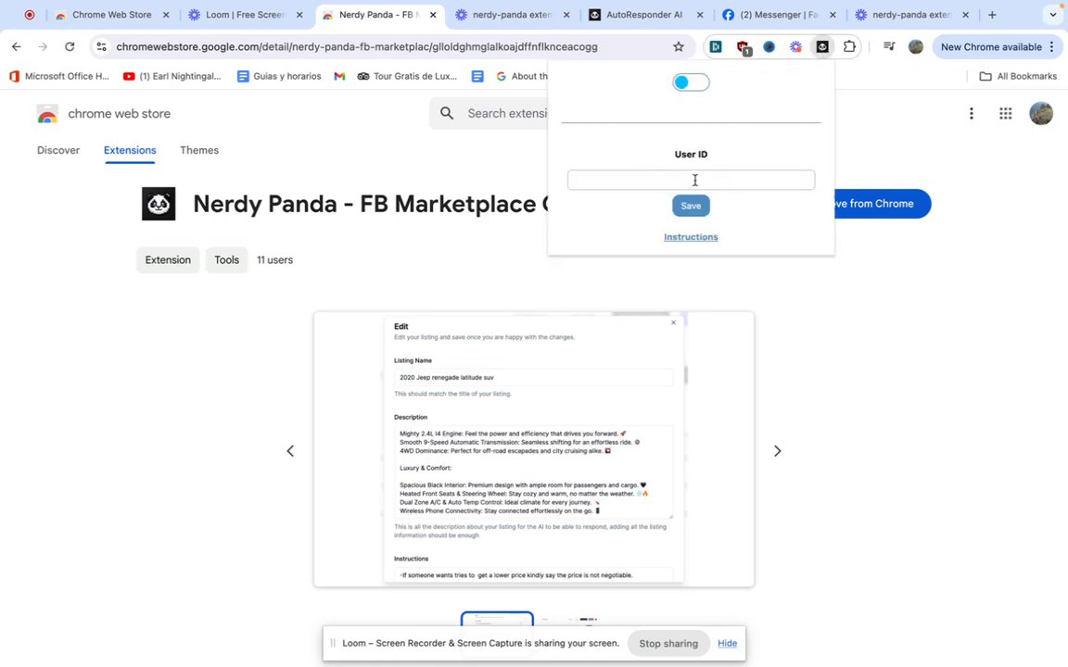
{"action": "mouse_move", "coordinate": [776, 156]}
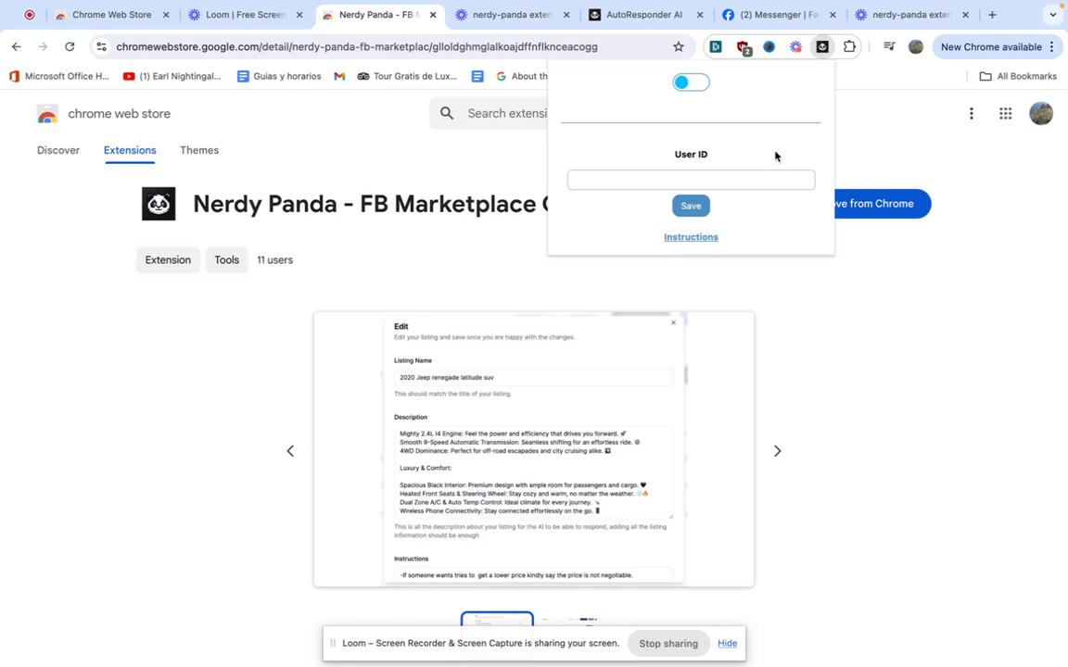
Get the User ID from the AutoResponder AI dashboard settings, then close settings
{"action": "left_click", "coordinate": [643, 15]}
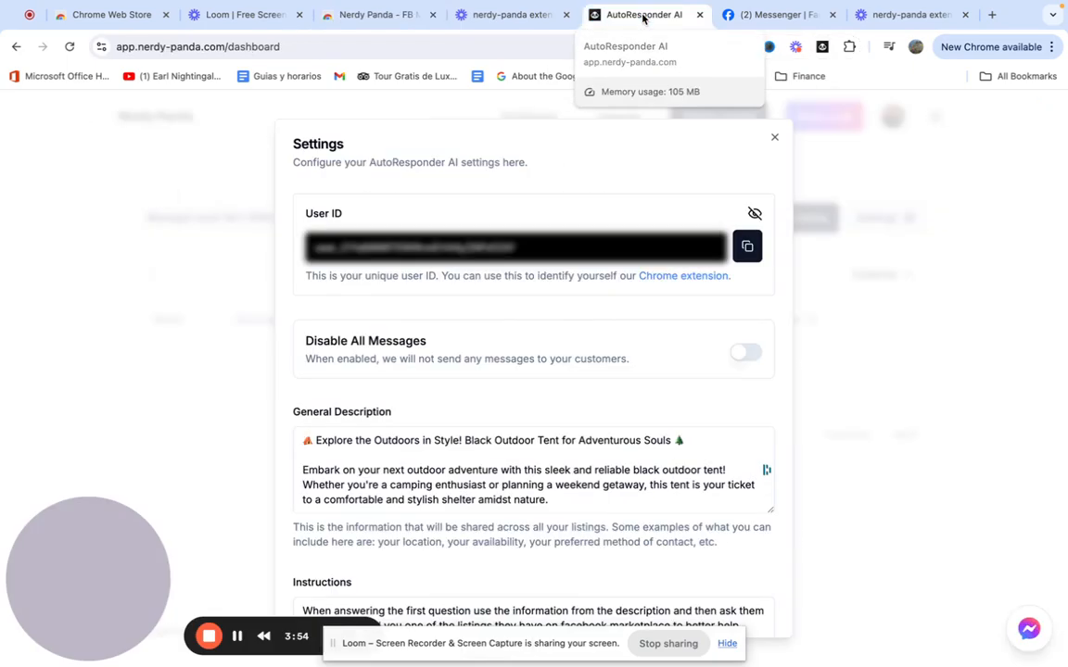
{"action": "mouse_move", "coordinate": [781, 148]}
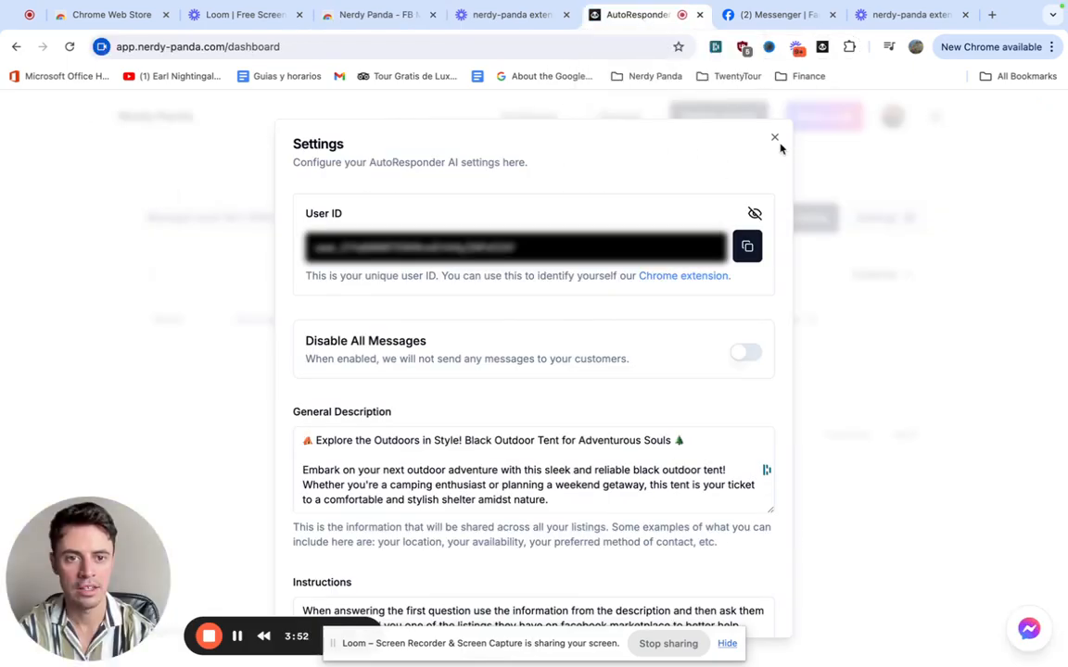
{"action": "left_click", "coordinate": [774, 137]}
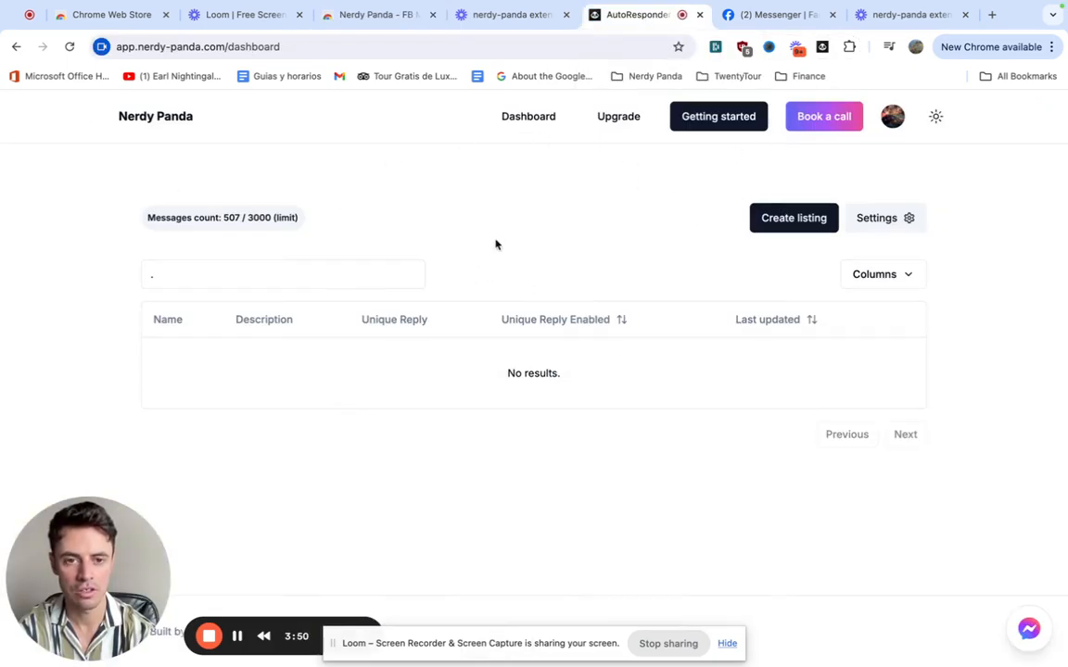
{"action": "mouse_move", "coordinate": [704, 274]}
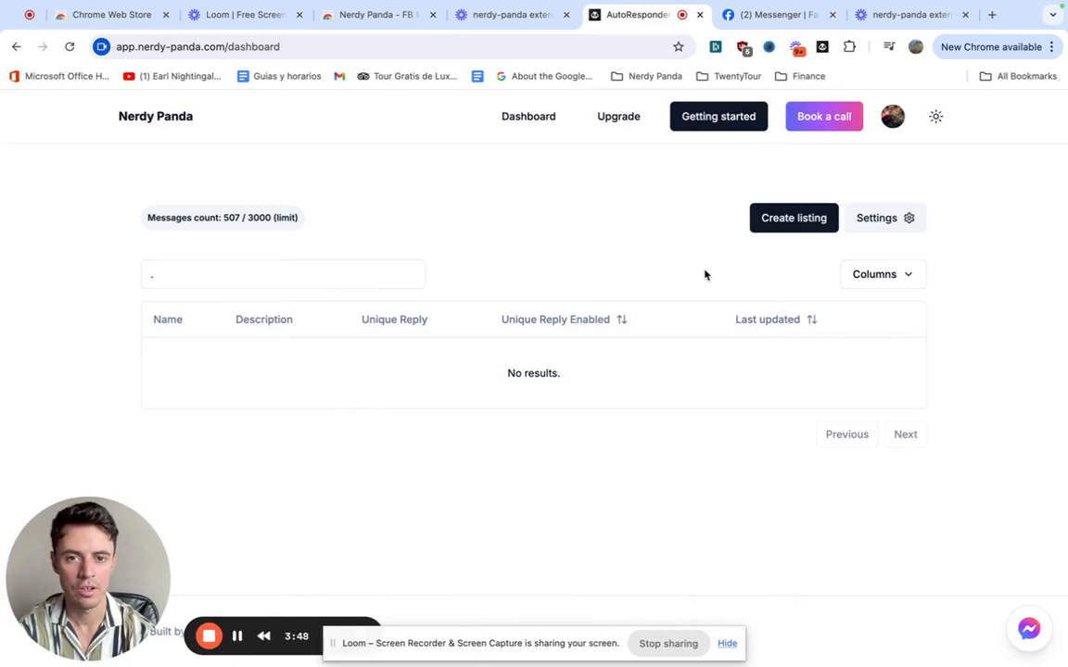
{"action": "mouse_move", "coordinate": [640, 189]}
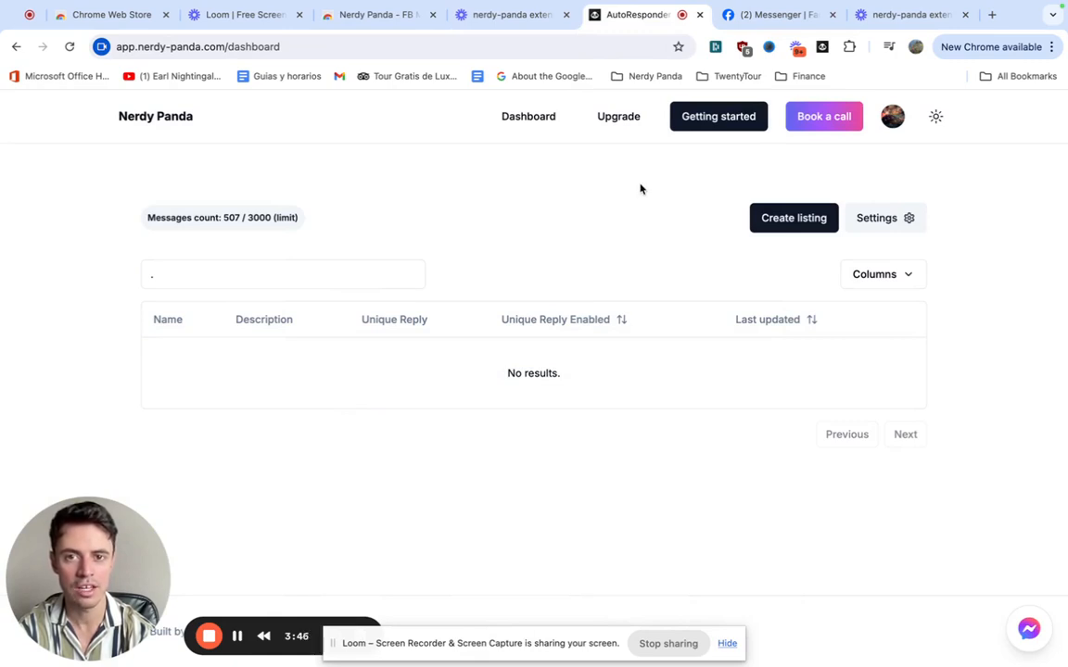
{"action": "left_click", "coordinate": [375, 15]}
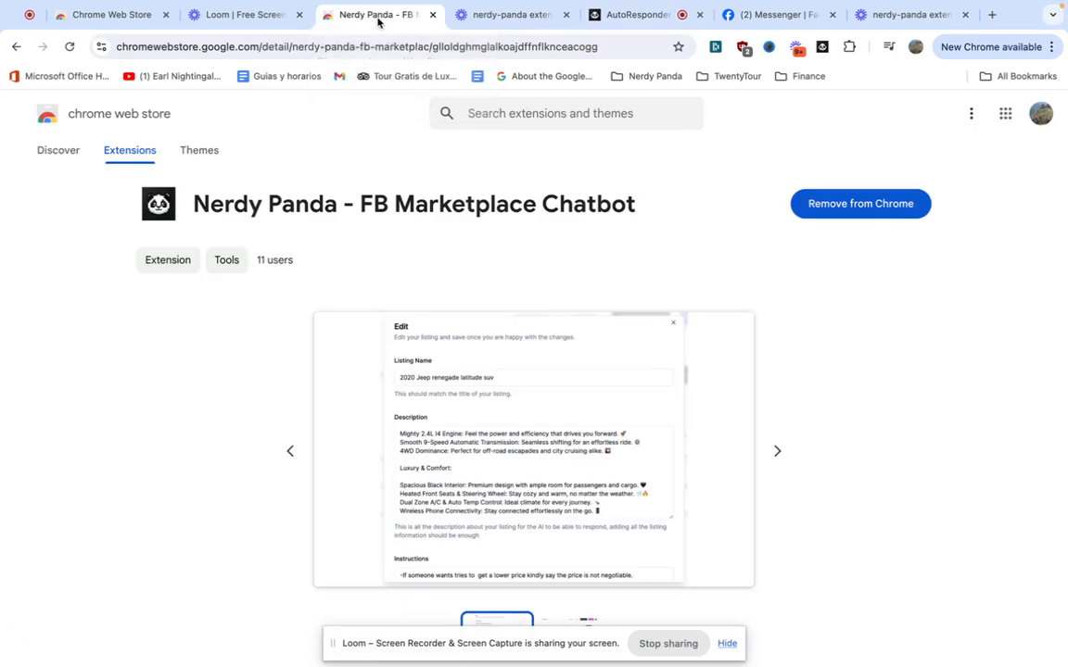
Enter the copied user ID into the Nerdy Panda extension popup's User ID field
{"action": "left_click", "coordinate": [822, 47]}
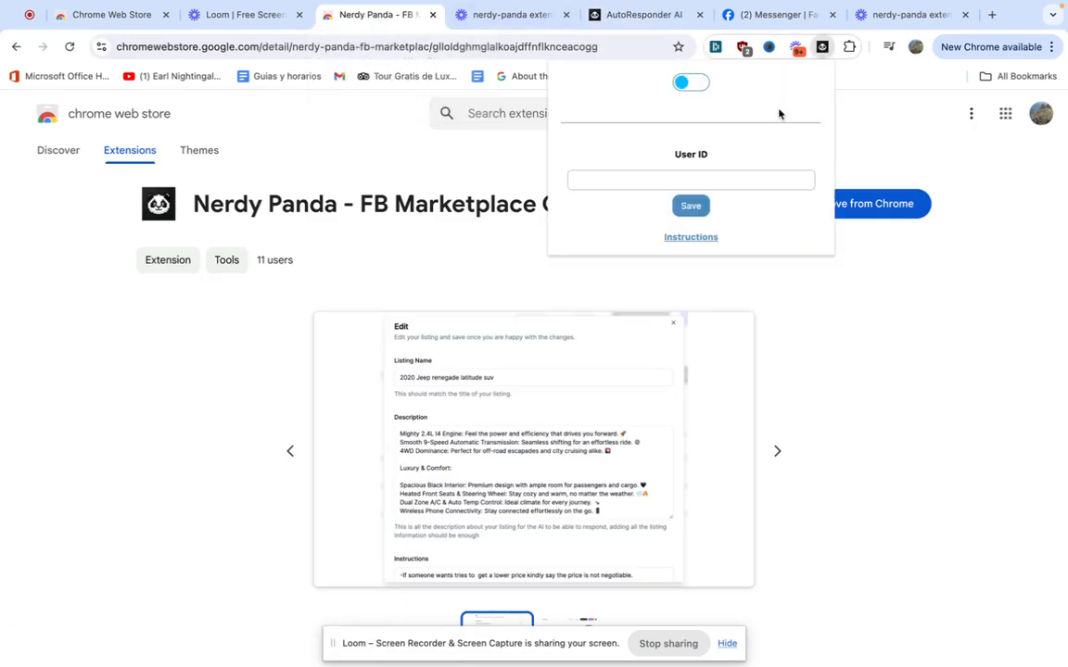
{"action": "mouse_move", "coordinate": [702, 247]}
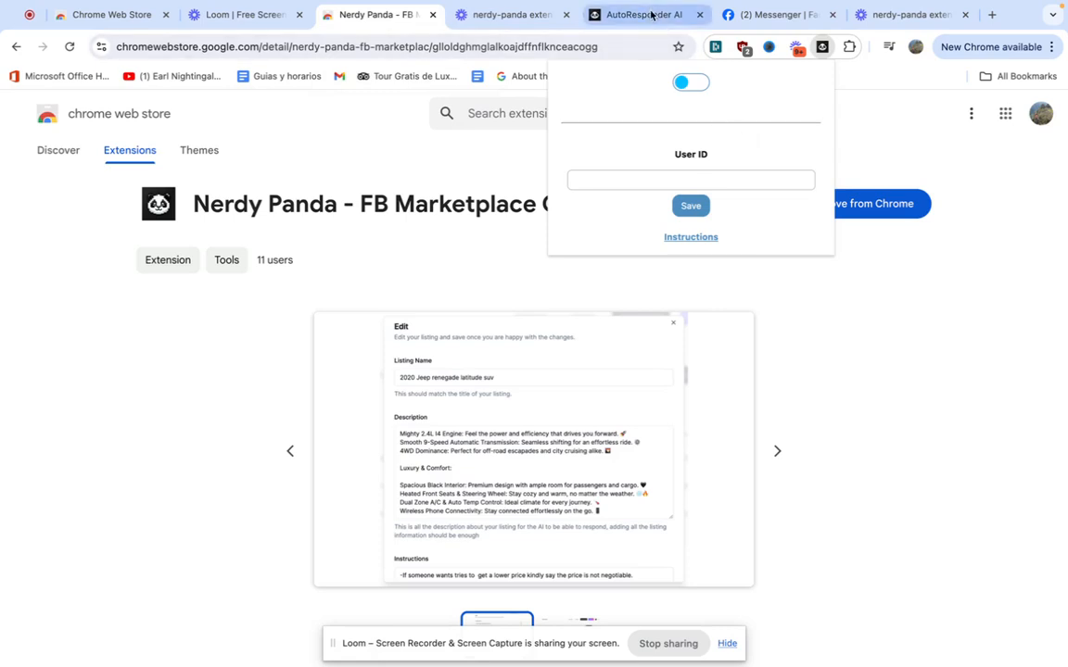
{"action": "left_click", "coordinate": [646, 14]}
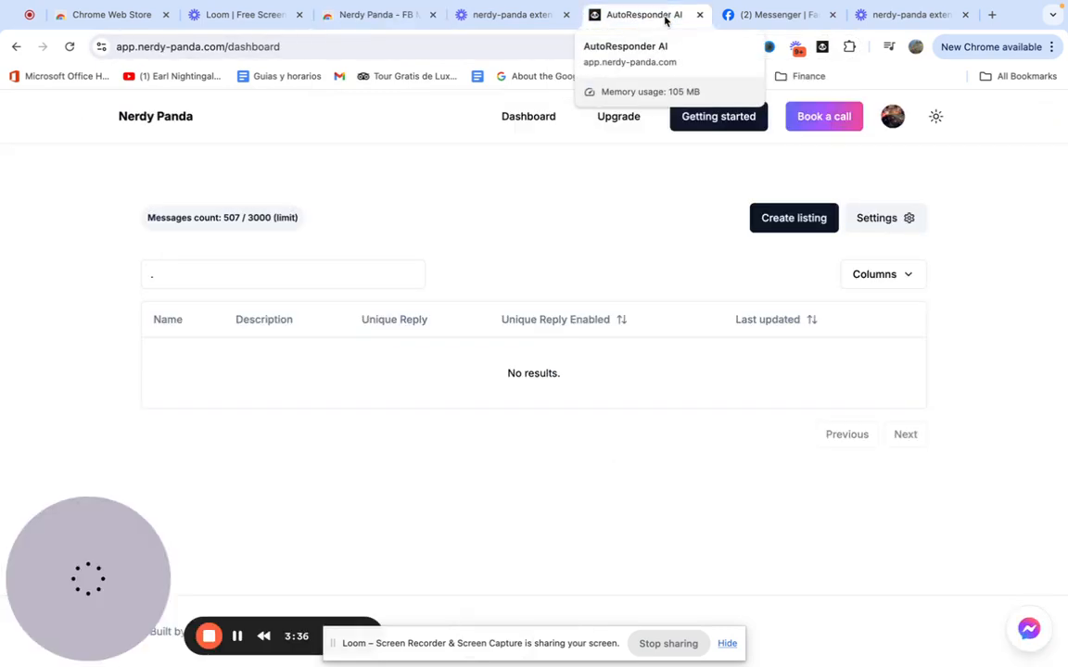
{"action": "mouse_move", "coordinate": [571, 239]}
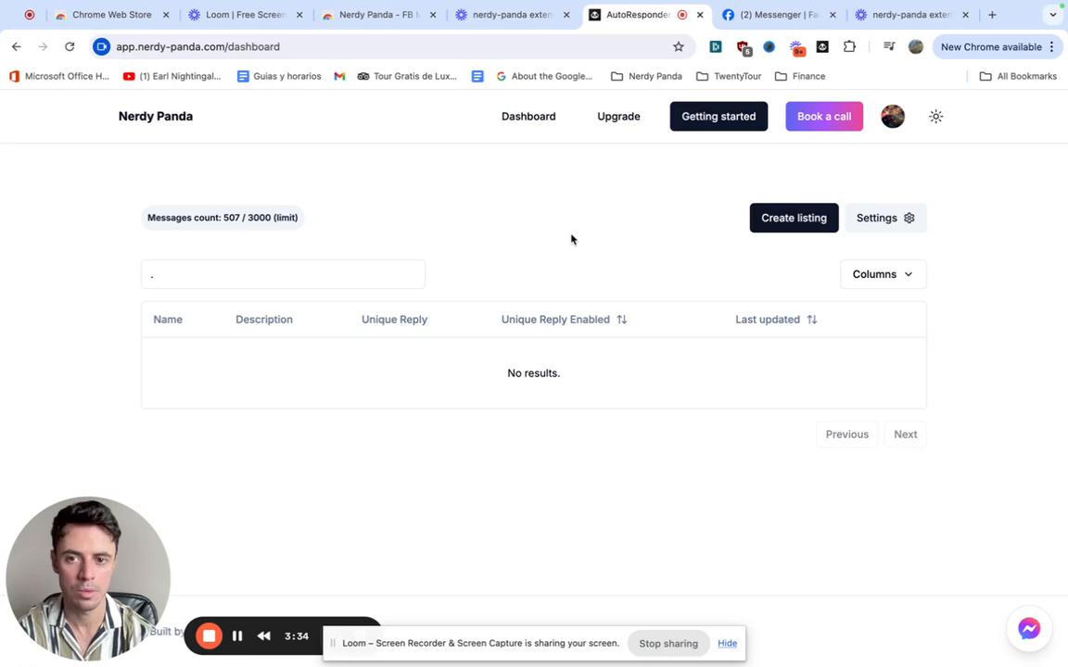
{"action": "mouse_move", "coordinate": [838, 220]}
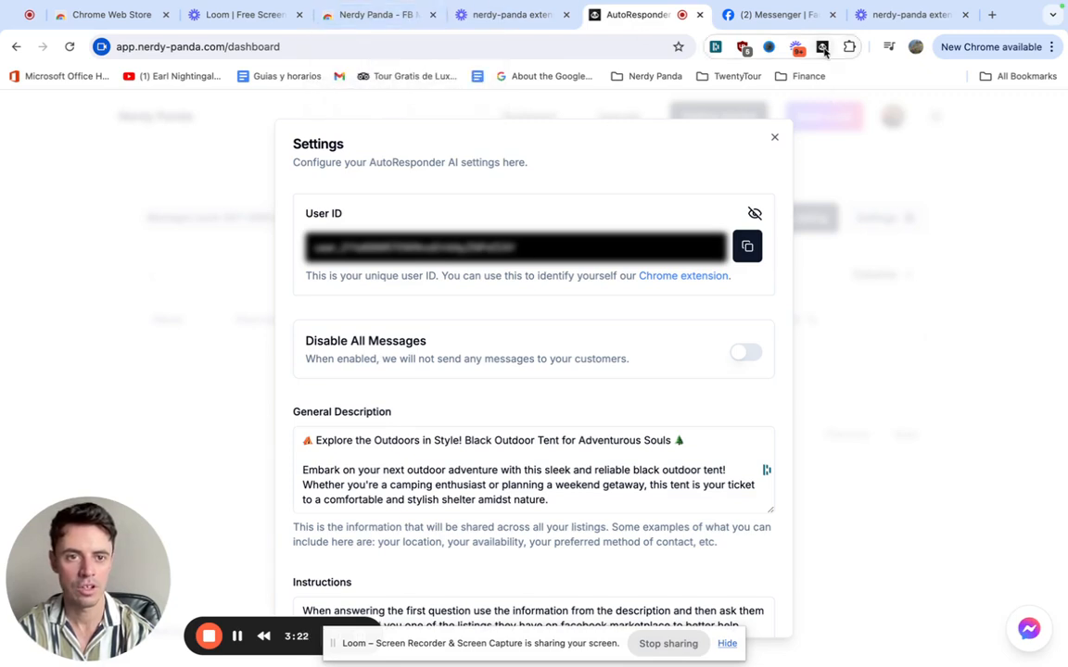
{"action": "left_click", "coordinate": [821, 46]}
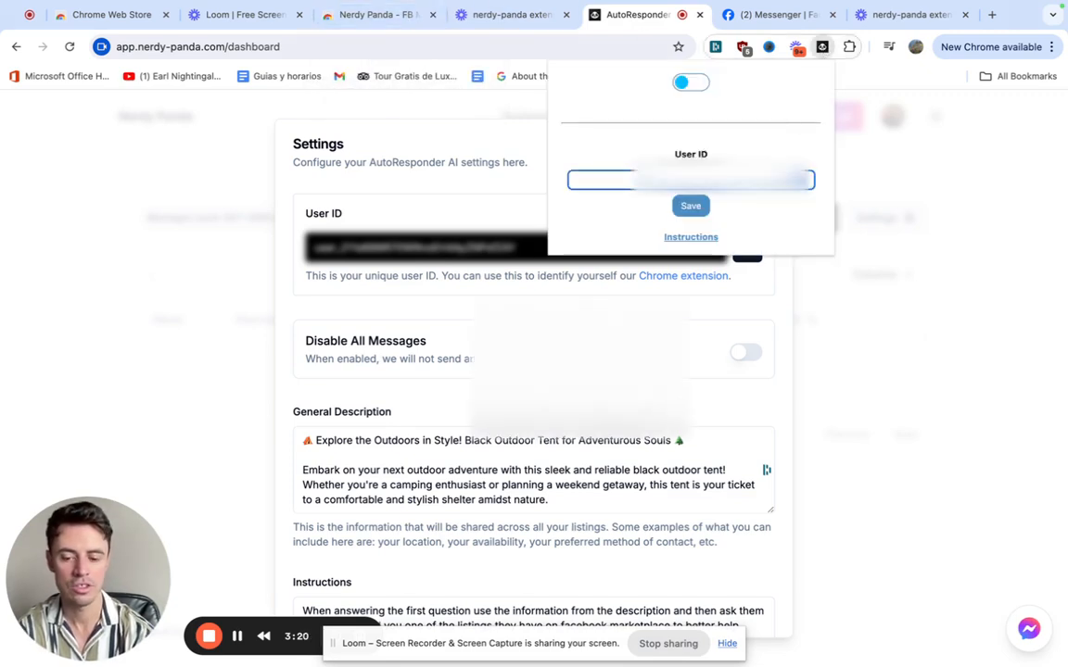
{"action": "type", "text": "user_2"}
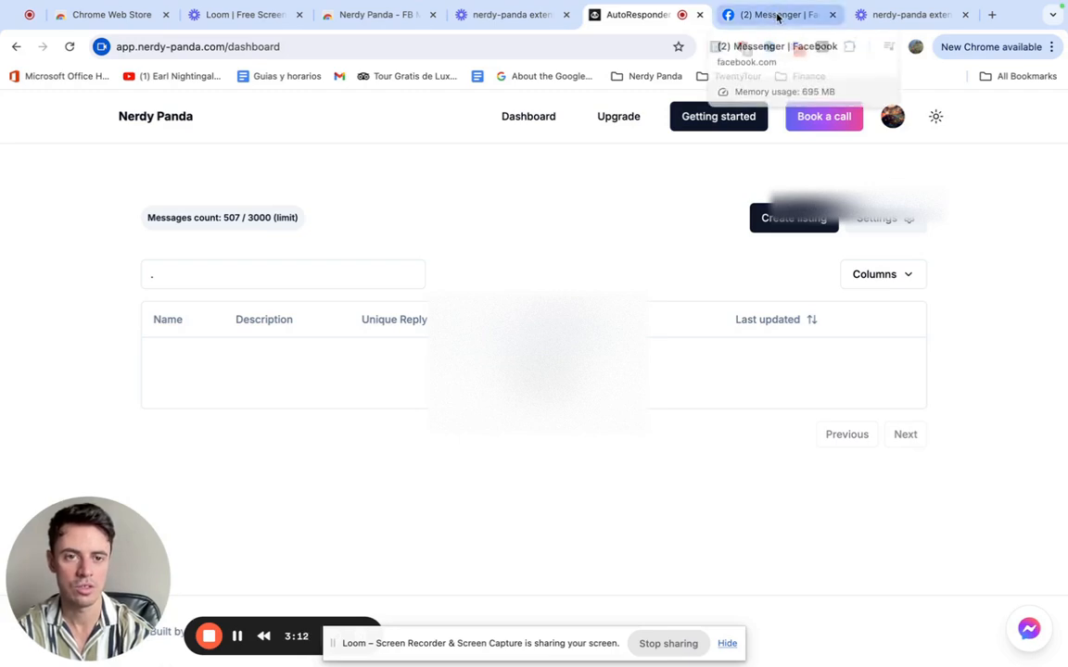
Check that Nerdy Panda shows Running on Messenger, then reload the Messenger page
{"action": "left_click", "coordinate": [777, 13]}
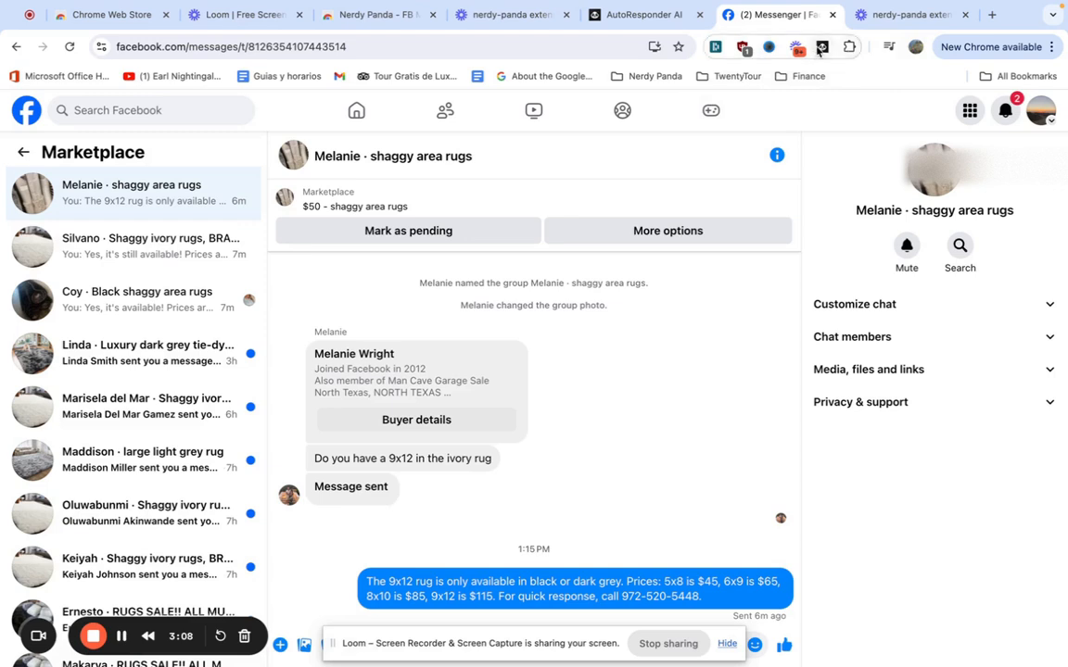
{"action": "mouse_move", "coordinate": [62, 178]}
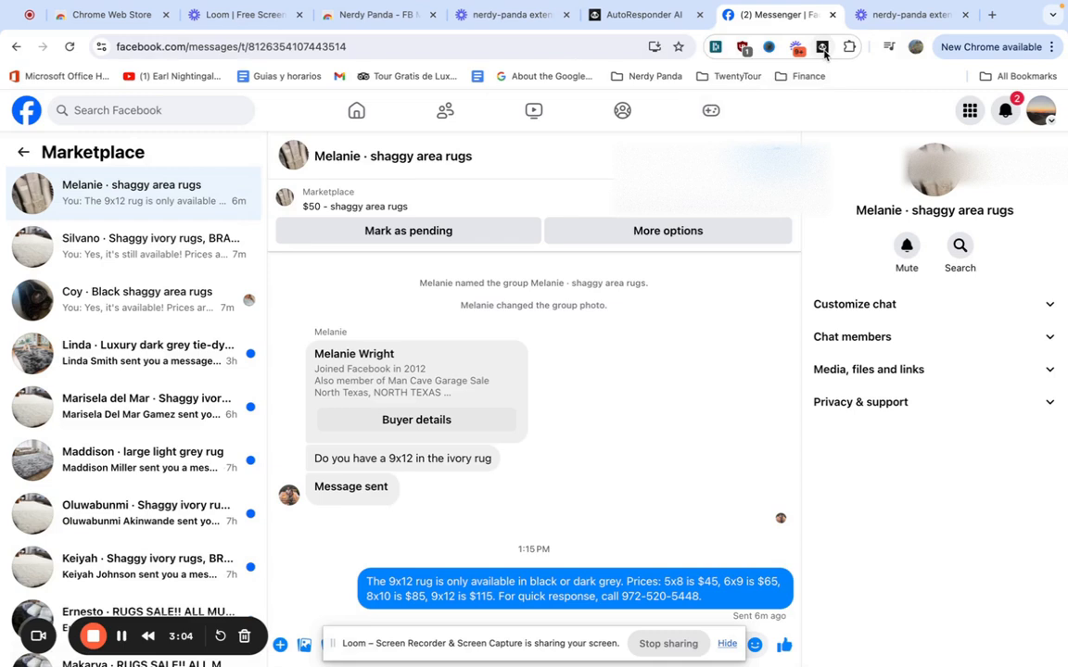
{"action": "left_click", "coordinate": [822, 47]}
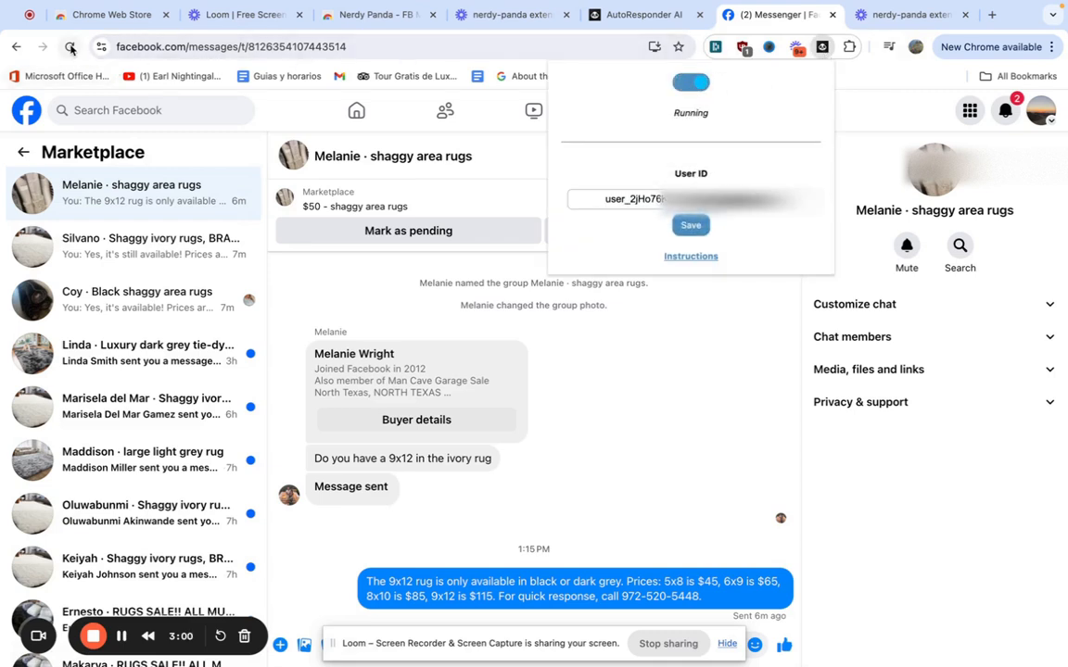
{"action": "mouse_move", "coordinate": [70, 46]}
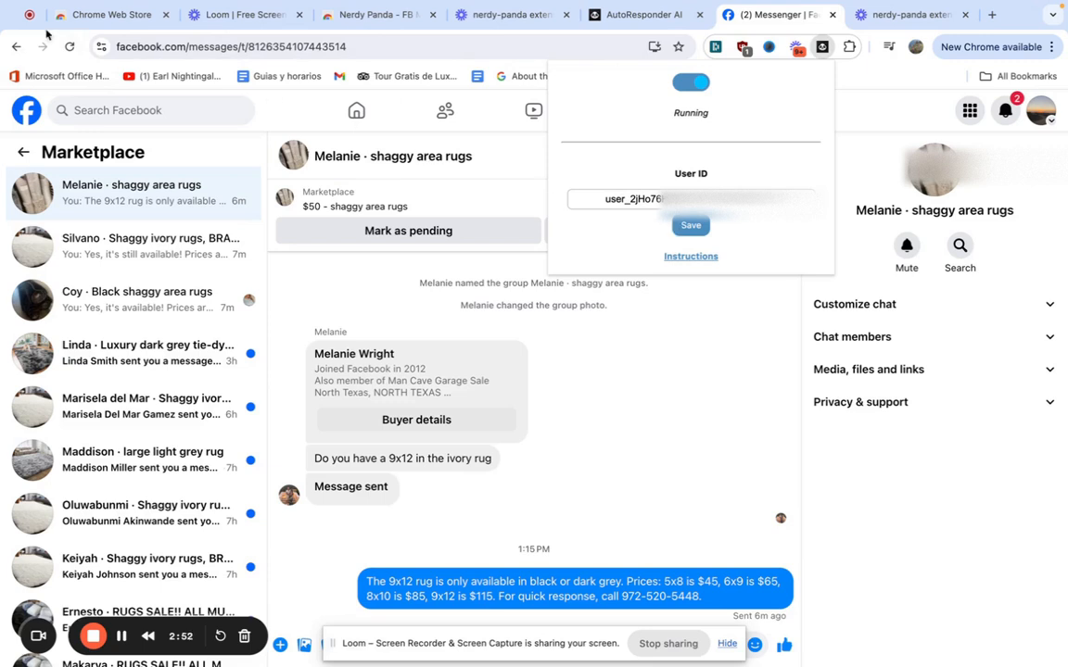
{"action": "left_click", "coordinate": [70, 46]}
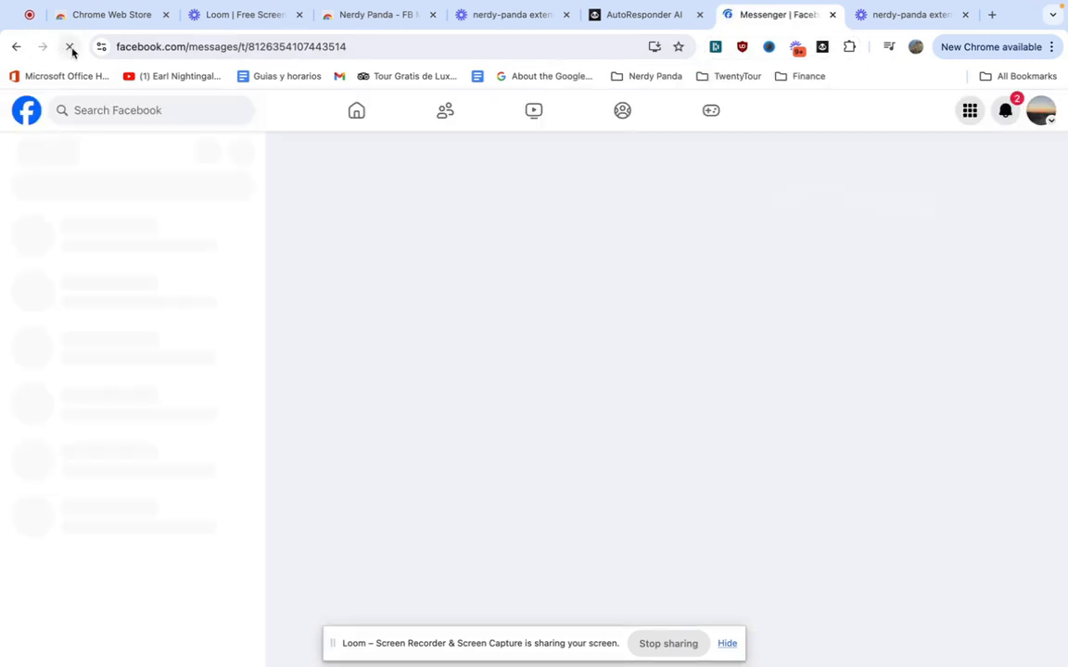
{"action": "left_click", "coordinate": [71, 47]}
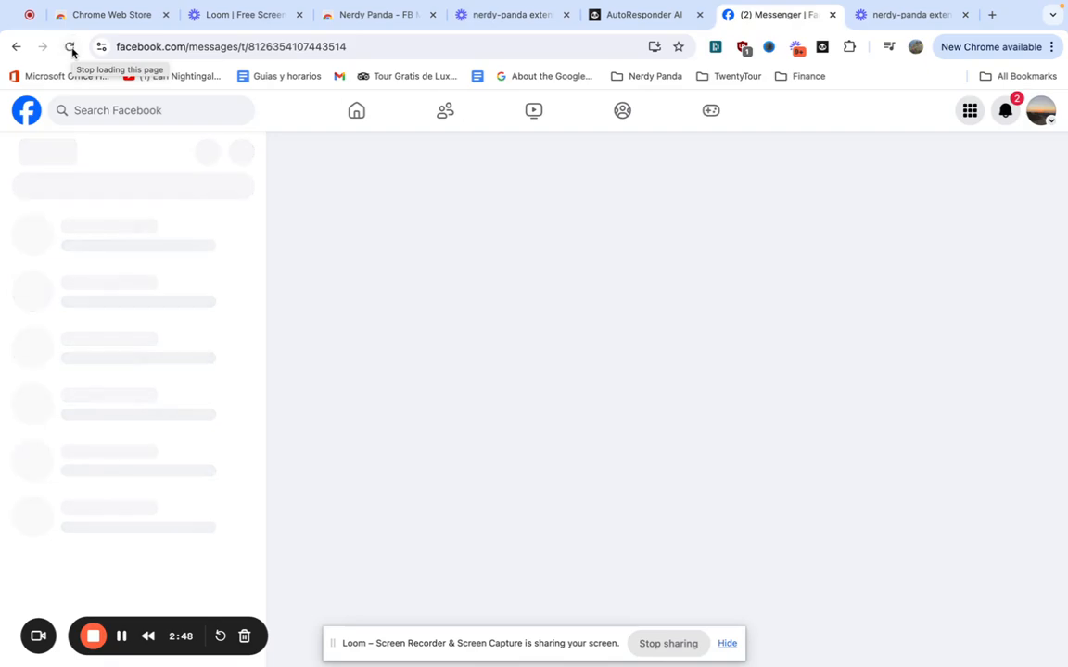
{"action": "left_click", "coordinate": [70, 46]}
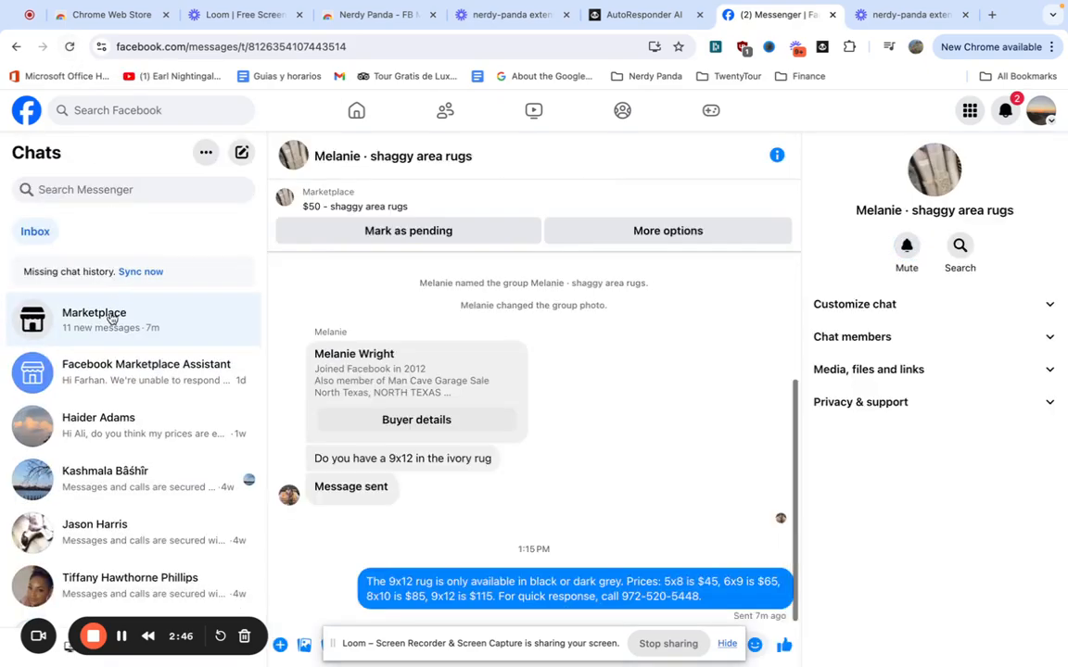
Send the shaggy rug buyer the drafted availability and prices reply in Marketplace chats
{"action": "left_click", "coordinate": [93, 318]}
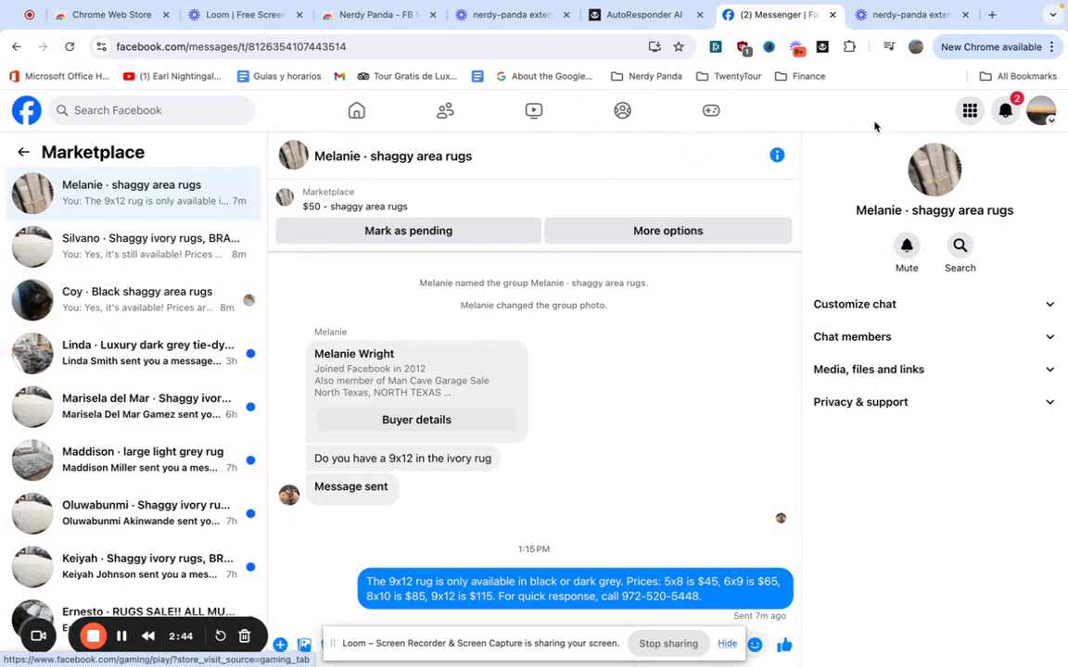
{"action": "mouse_move", "coordinate": [669, 644]}
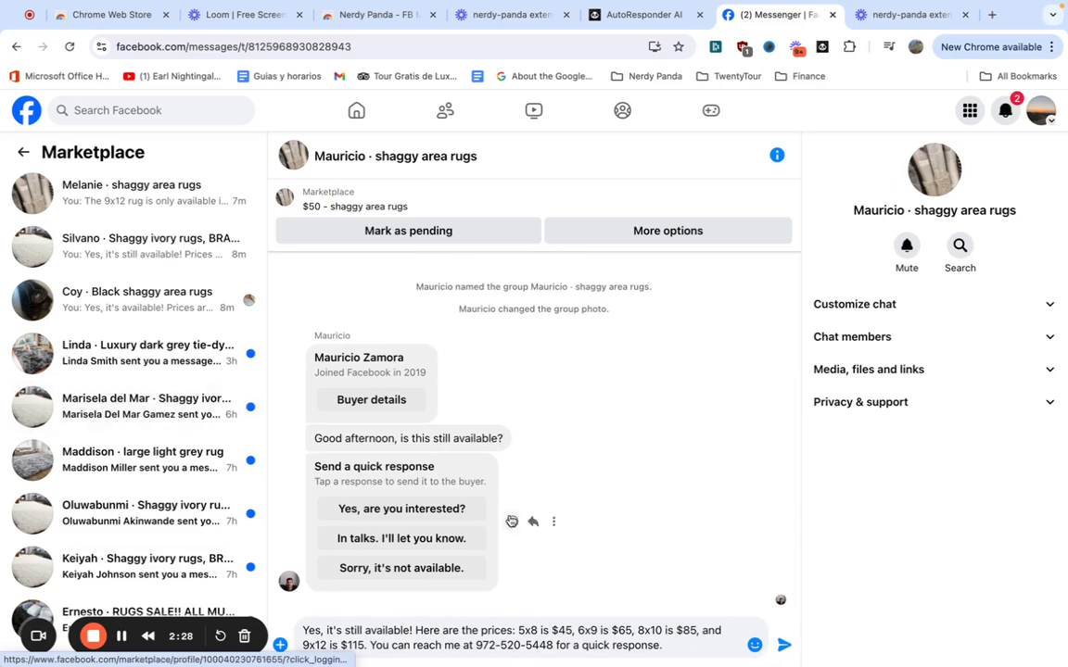
{"action": "left_click", "coordinate": [783, 644]}
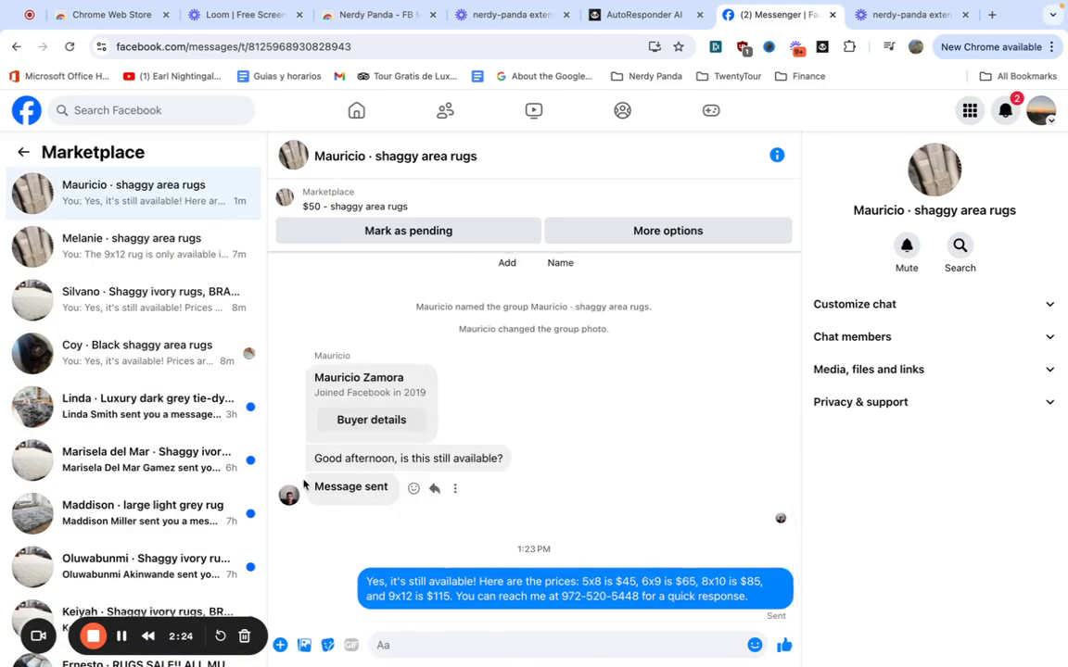
{"action": "mouse_move", "coordinate": [130, 460]}
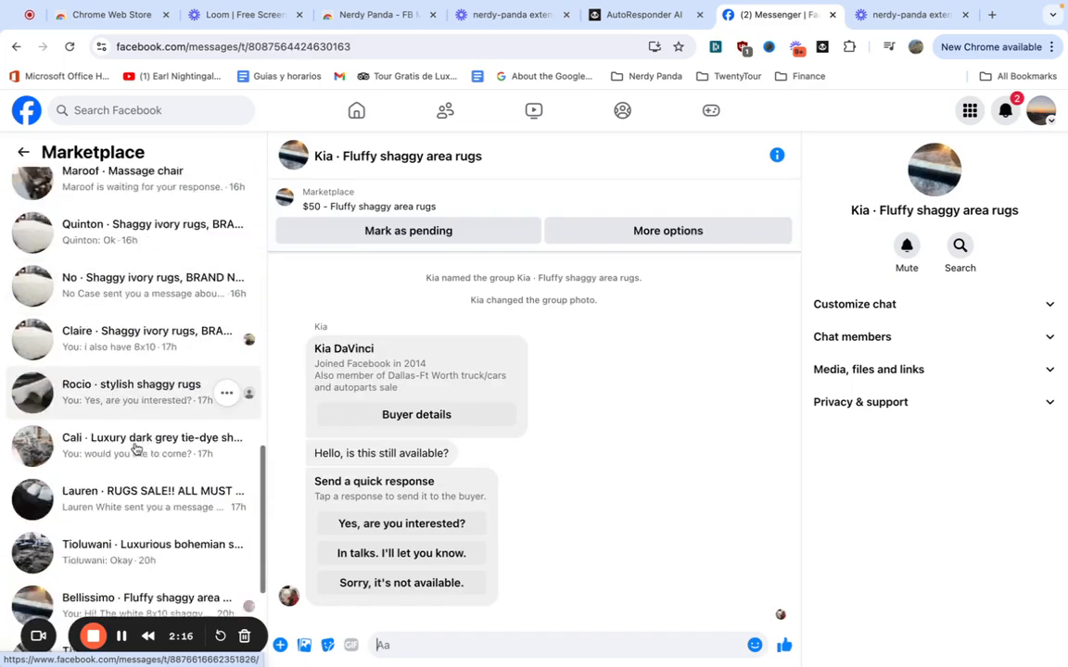
Scroll the Marketplace chat list and open another rug buyer's conversation
{"action": "scroll", "scroll_direction": "down", "scroll_amount": 3}
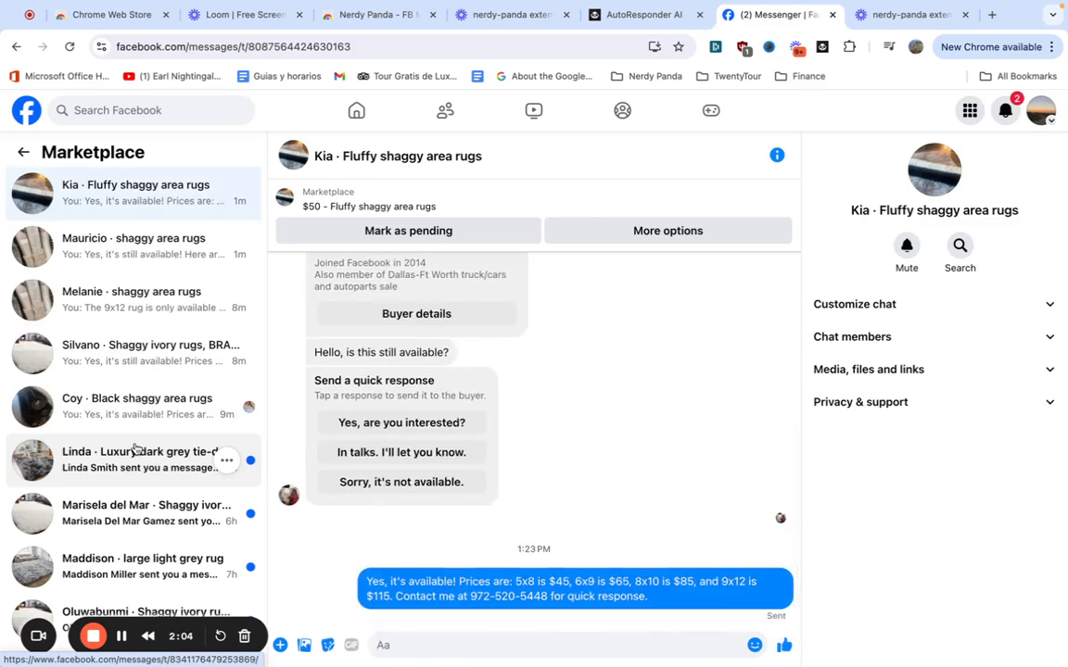
{"action": "left_click", "coordinate": [401, 422]}
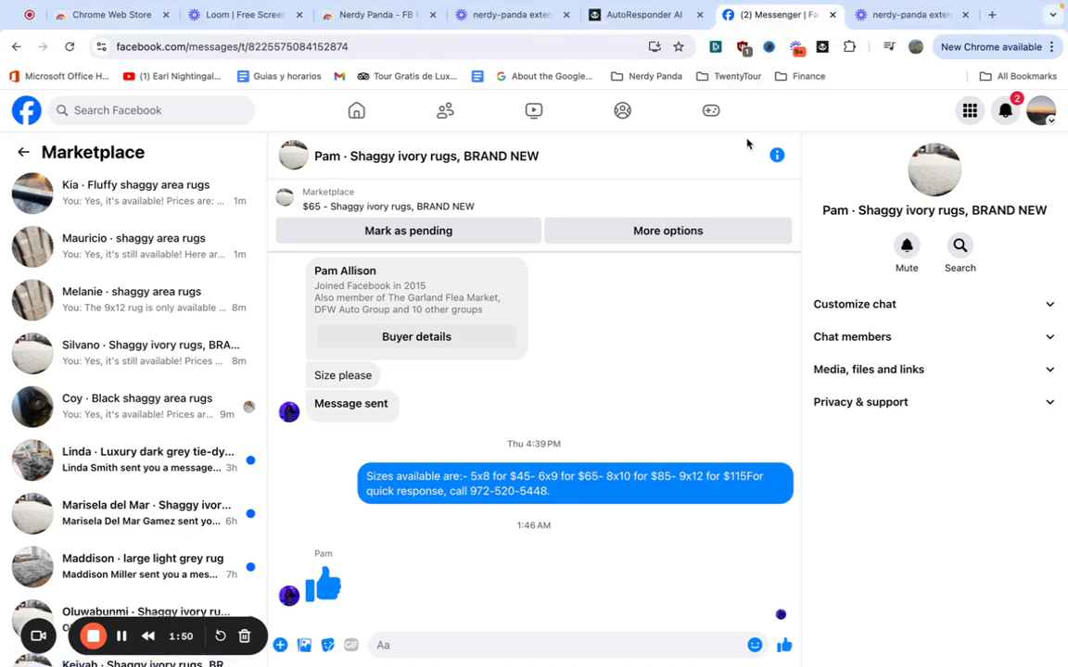
{"action": "mouse_move", "coordinate": [863, 116]}
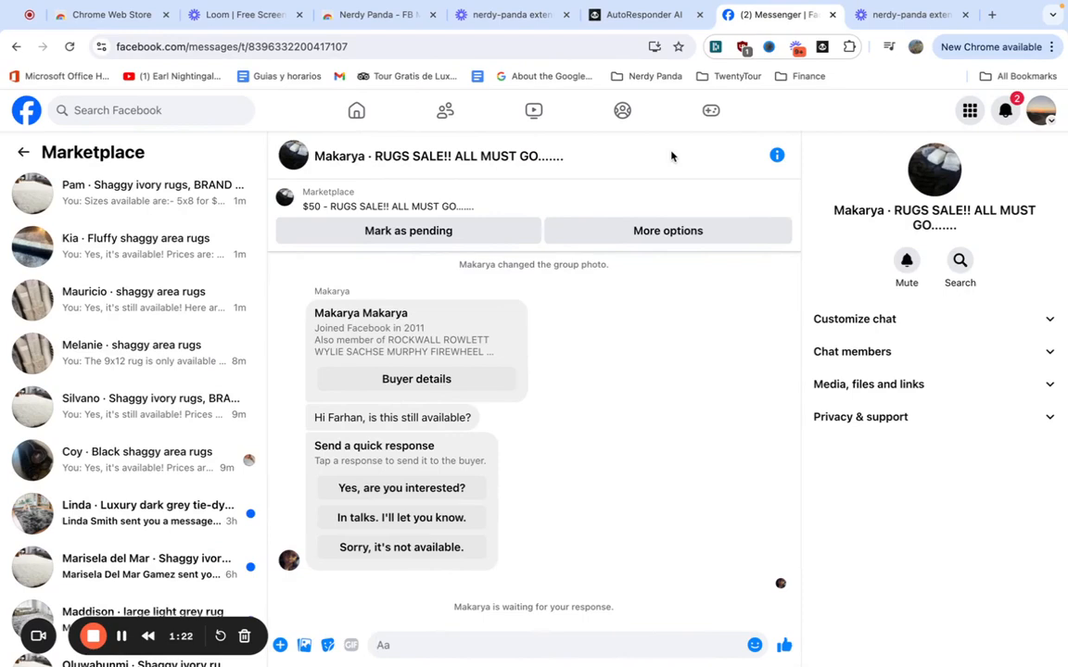
Switch to the AutoResponder AI tab showing 507 of 3000 messages used
{"action": "left_click", "coordinate": [646, 14]}
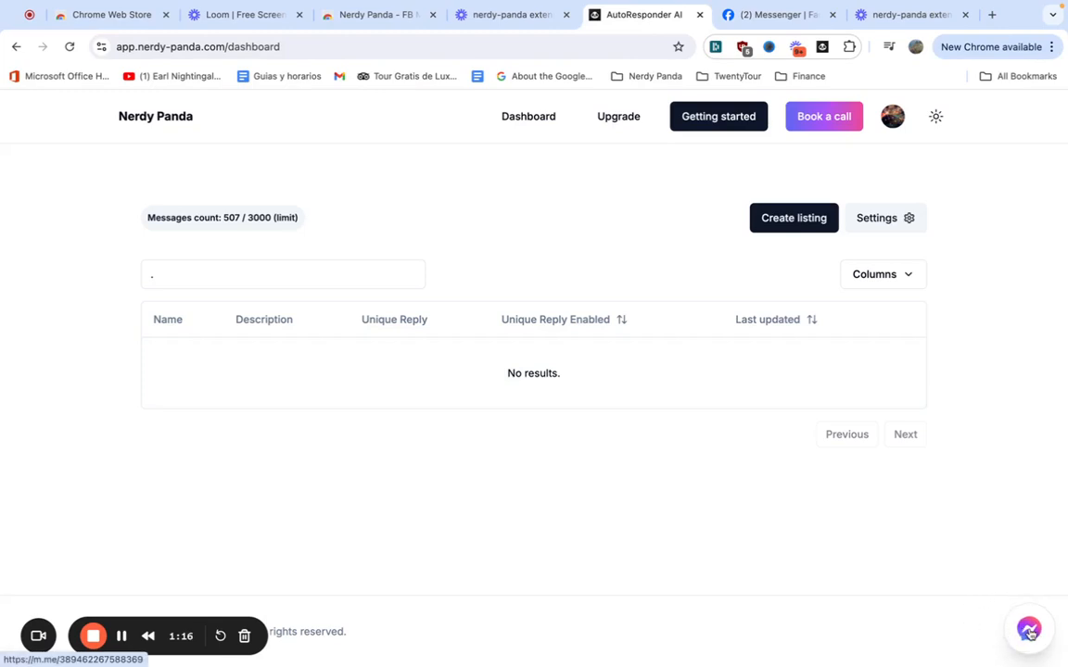
{"action": "mouse_move", "coordinate": [888, 607]}
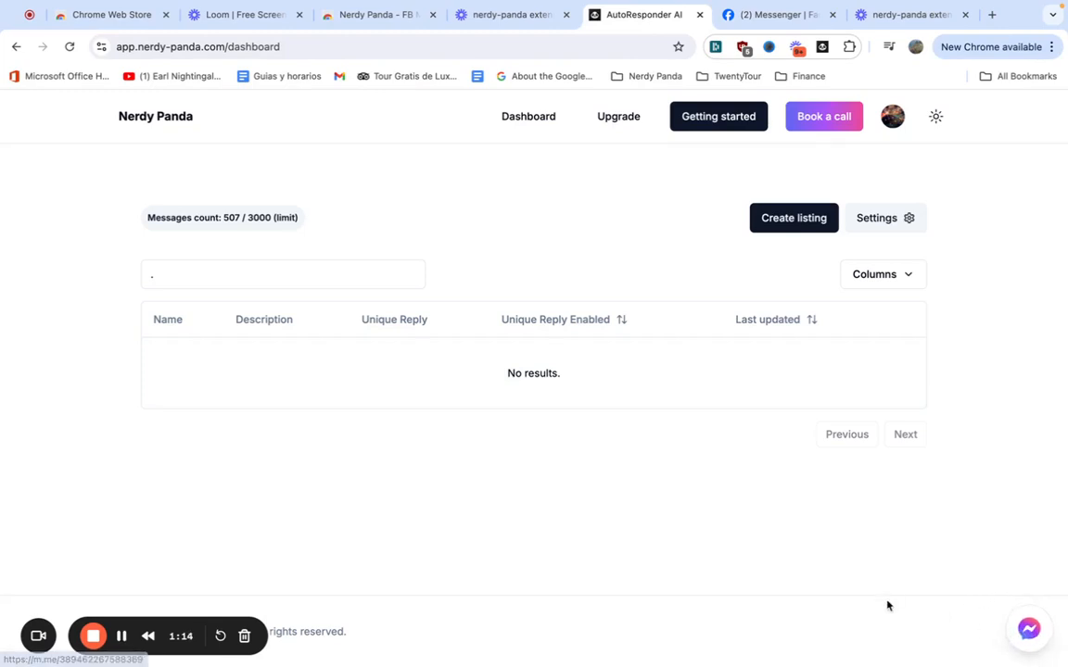